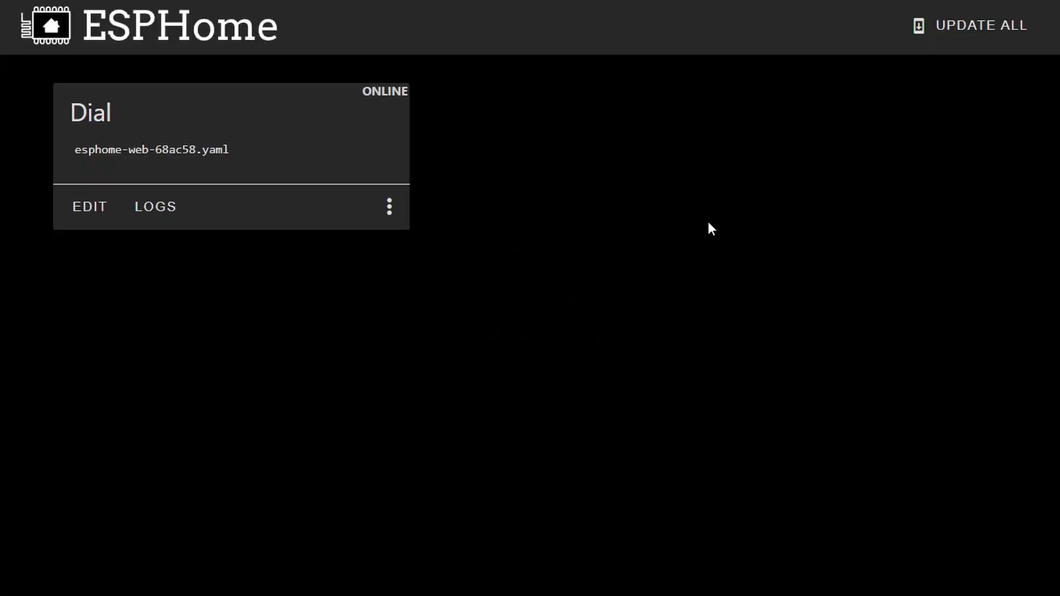
Show the Dial device's rotary encoder config, then the Scene Cycle automation
left_click(88, 207)
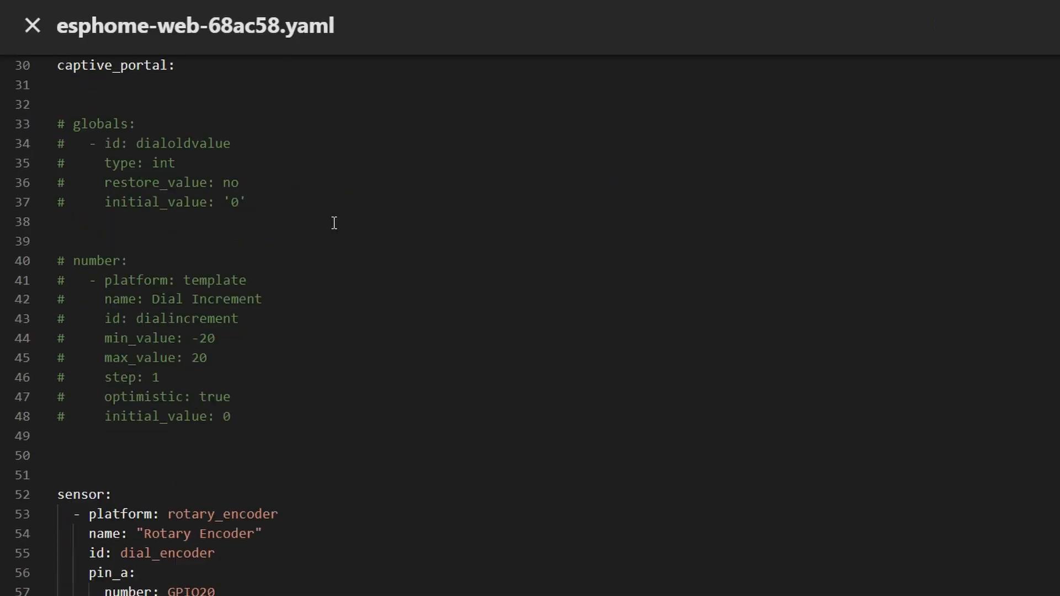
left_click(31, 25)
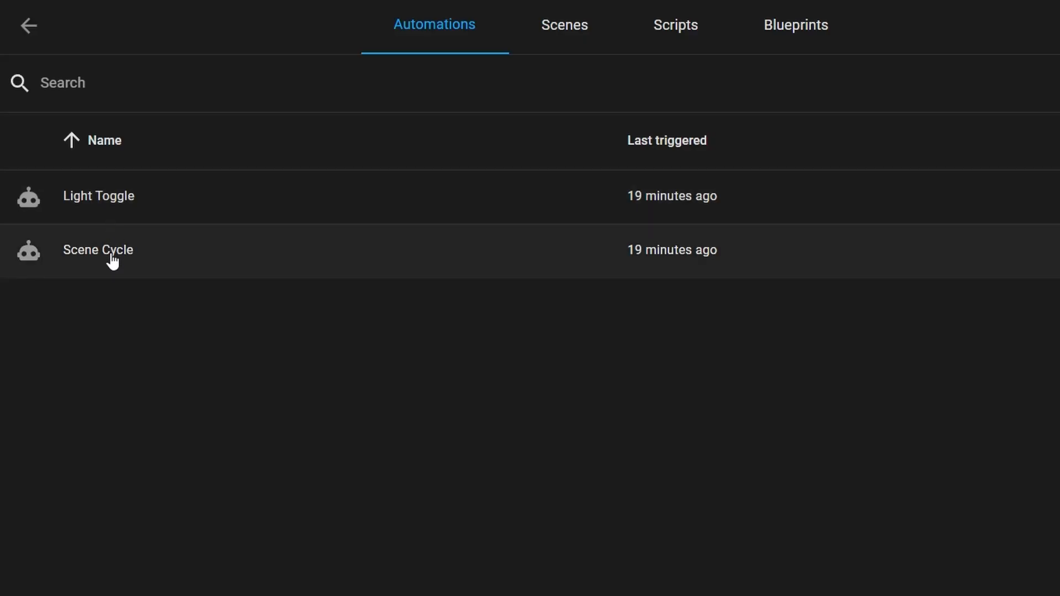
left_click(97, 250)
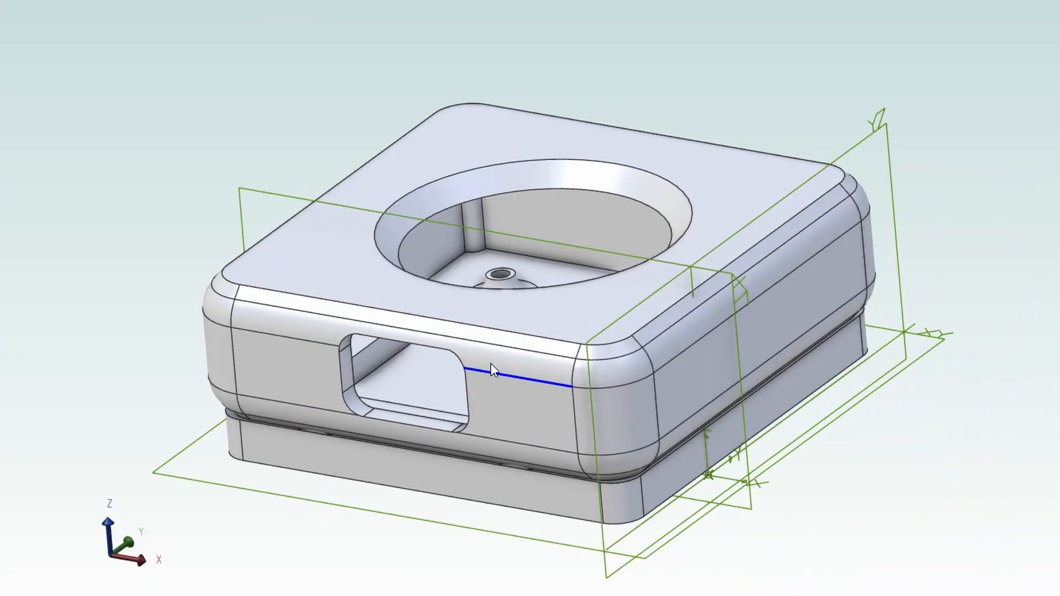
Select the enclosure's top shell via the Advanced Selector context option
right_click(494, 370)
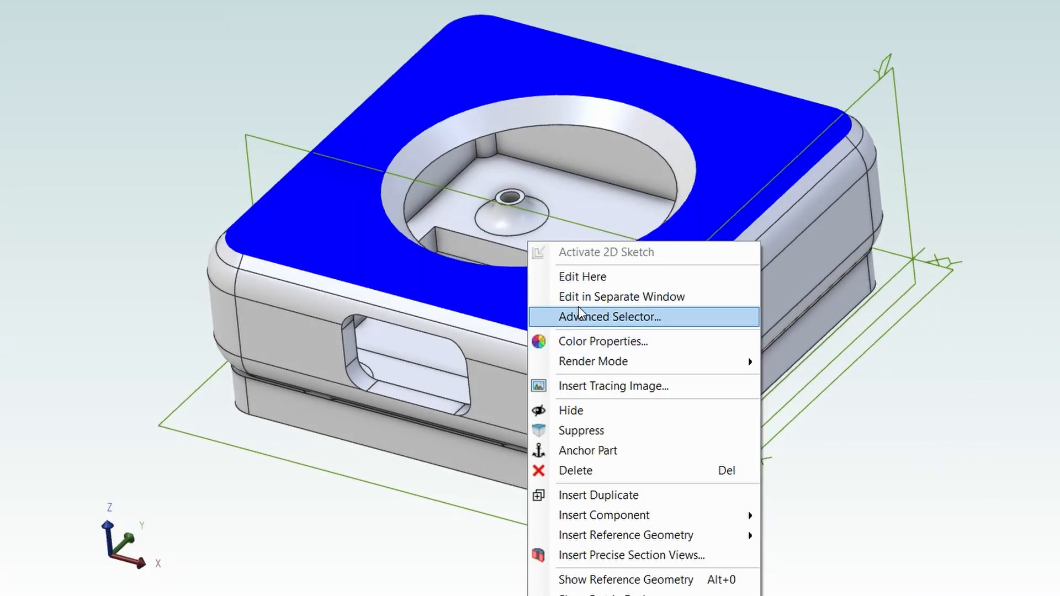
left_click(582, 276)
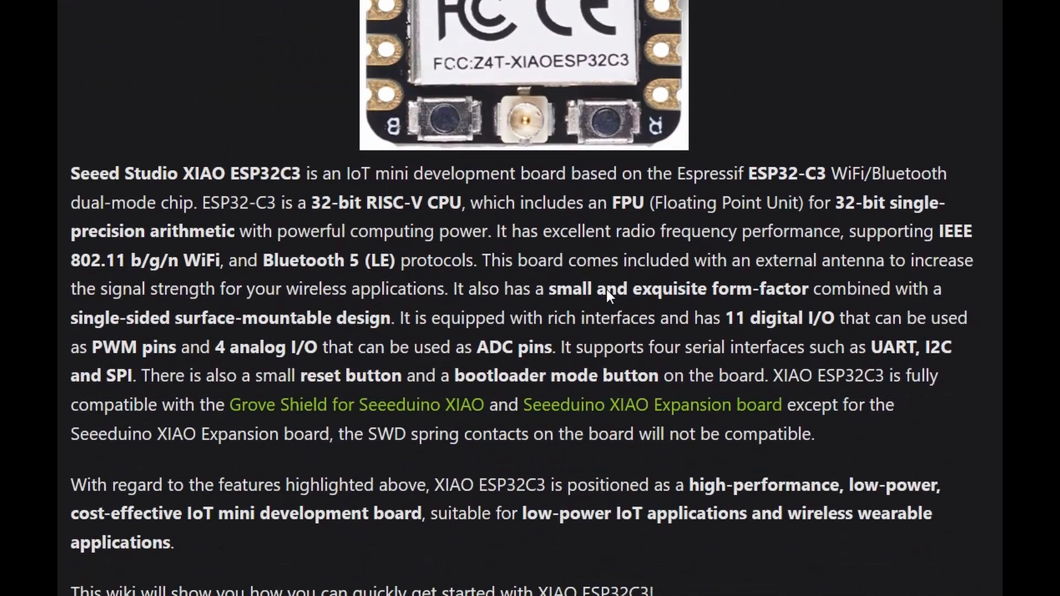
Scroll through the XIAO ESP32C3 wiki overview of chip, interfaces and pins
scroll("down", 3)
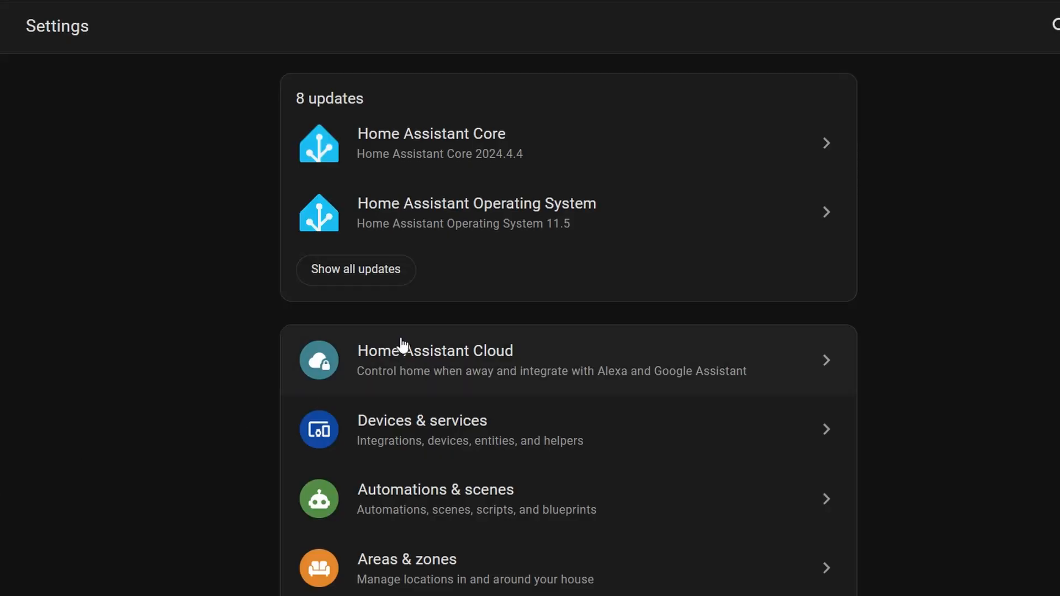
scroll("down", 3)
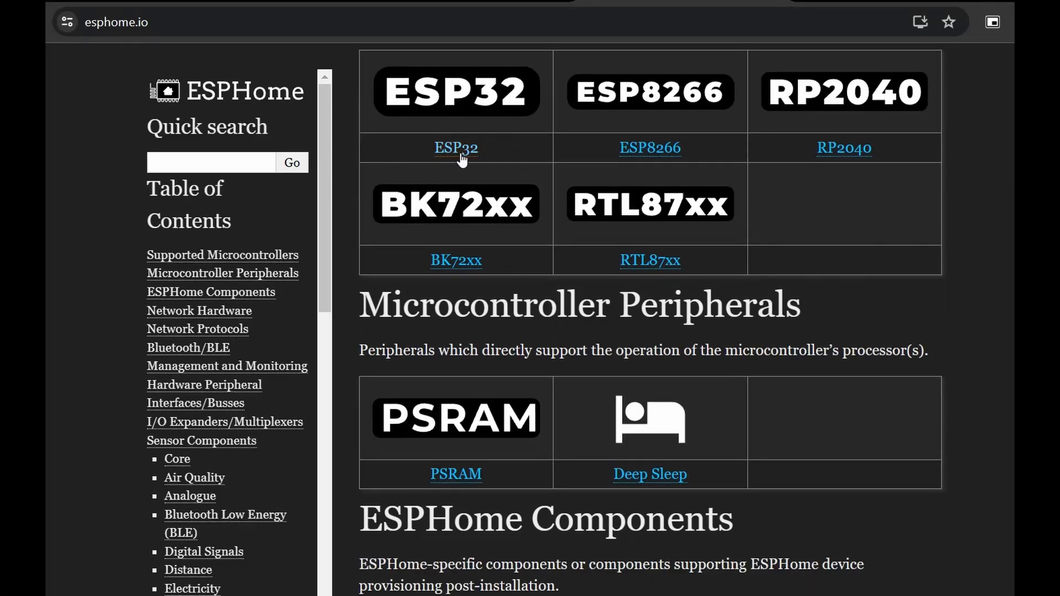
Review the ESP32 platform's configuration variables, then the Color Temp Cooler Dial automation
left_click(456, 147)
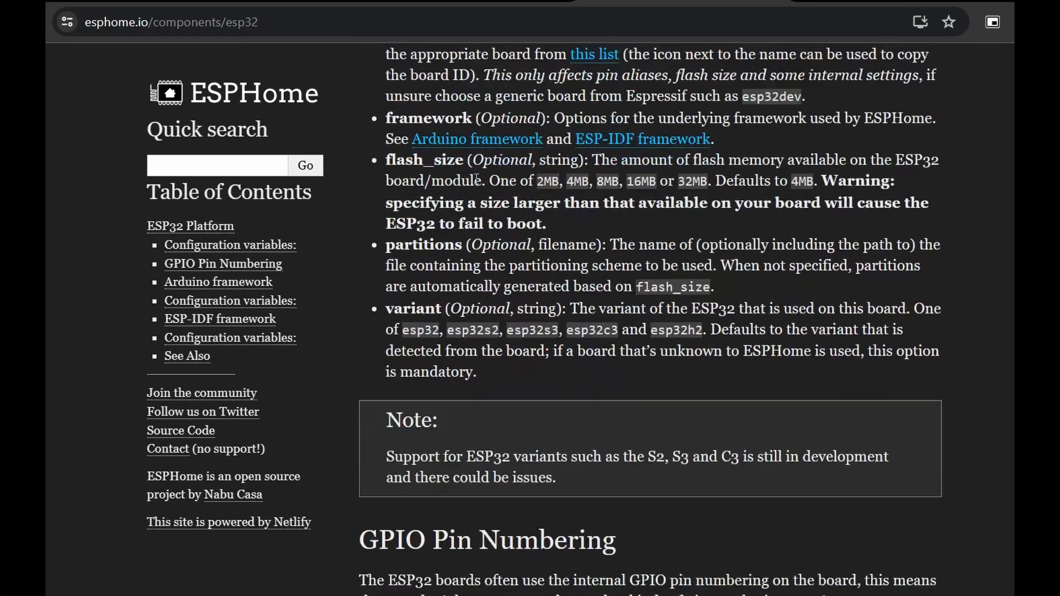
scroll("down", 3)
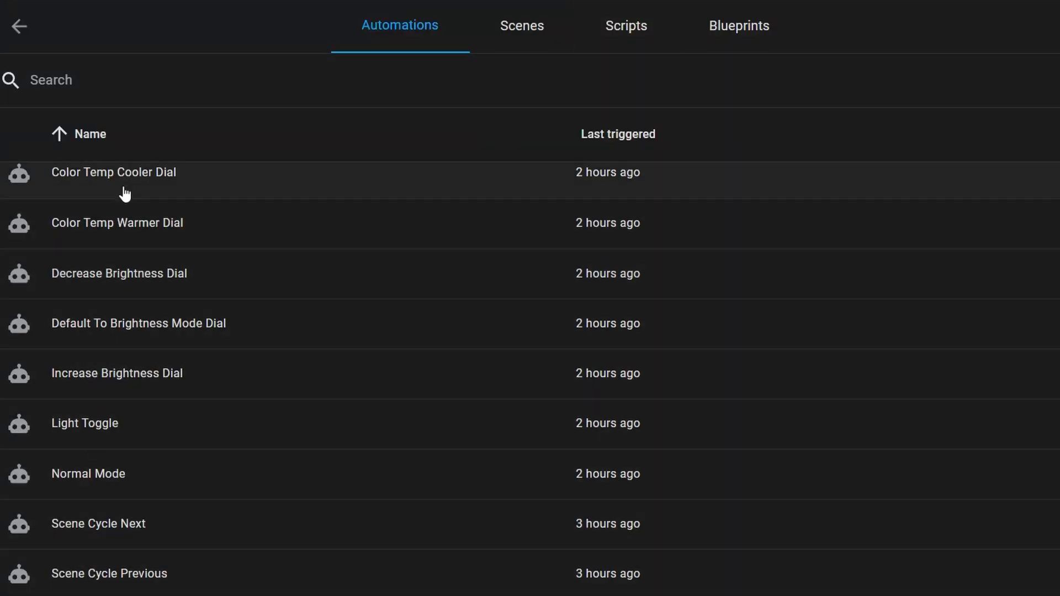
left_click(113, 172)
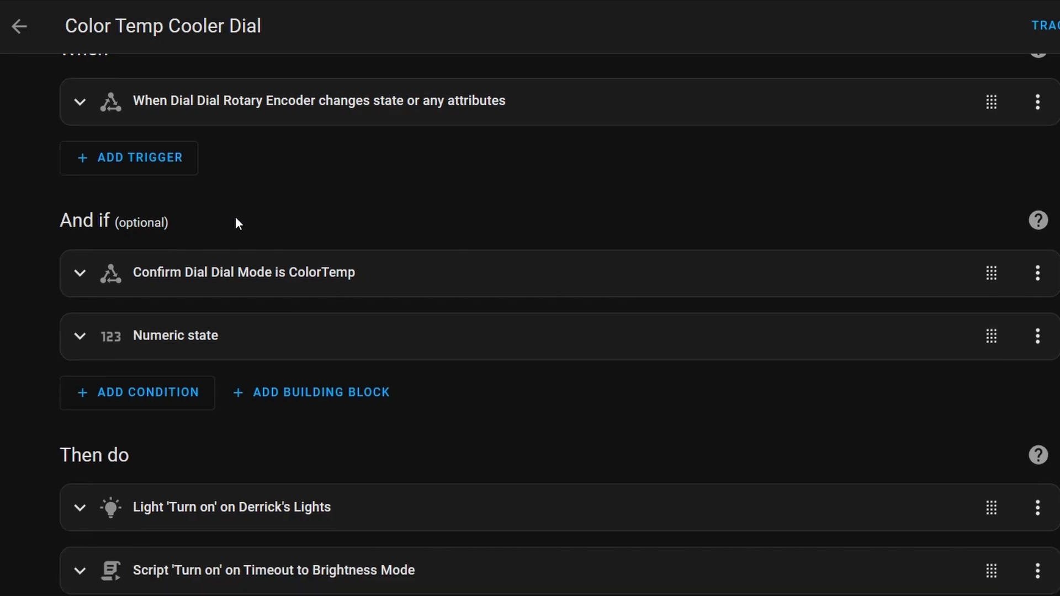